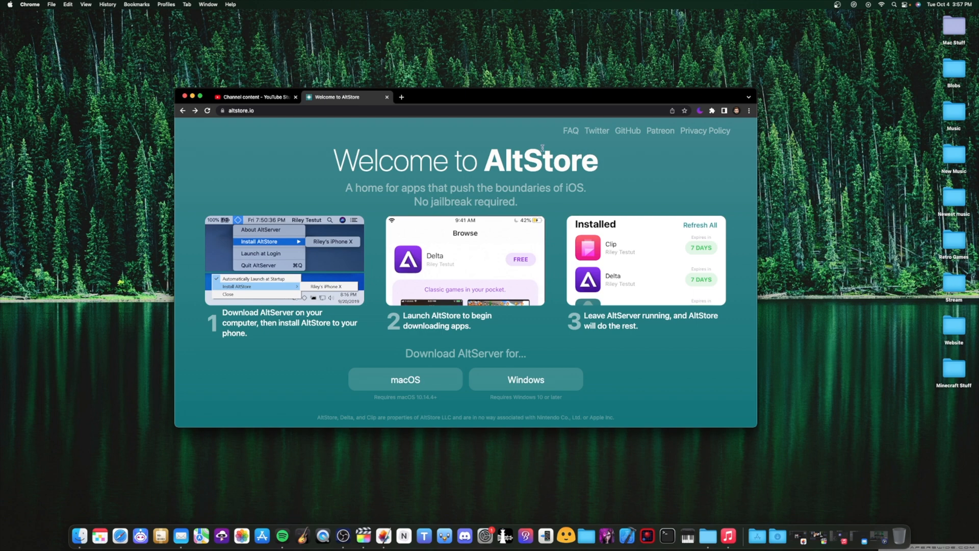
{"action": "mouse_move", "coordinate": [597, 144]}
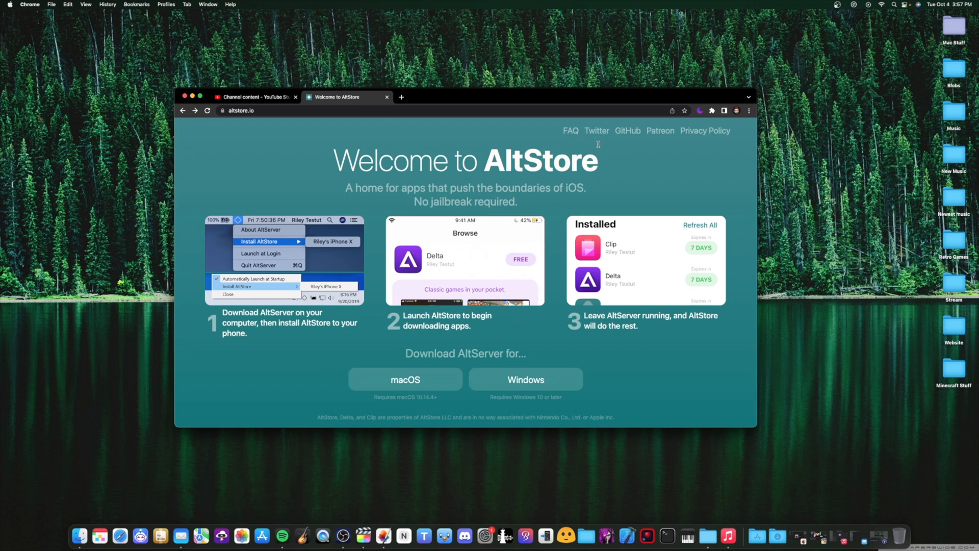
{"action": "mouse_move", "coordinate": [549, 146]}
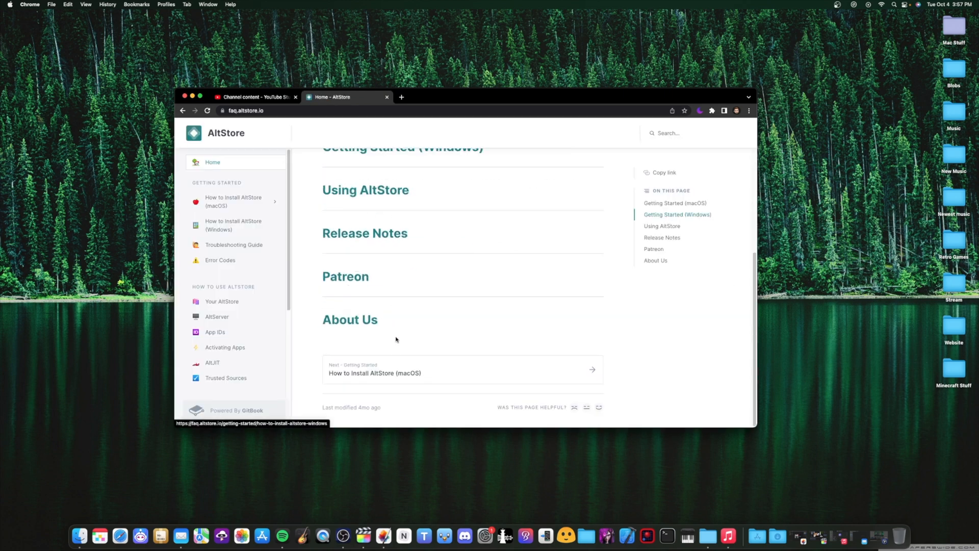
Return to the AltStore homepage from the FAQ and start the macOS AltServer download.
{"action": "scroll", "scroll_direction": "up", "scroll_amount": 3}
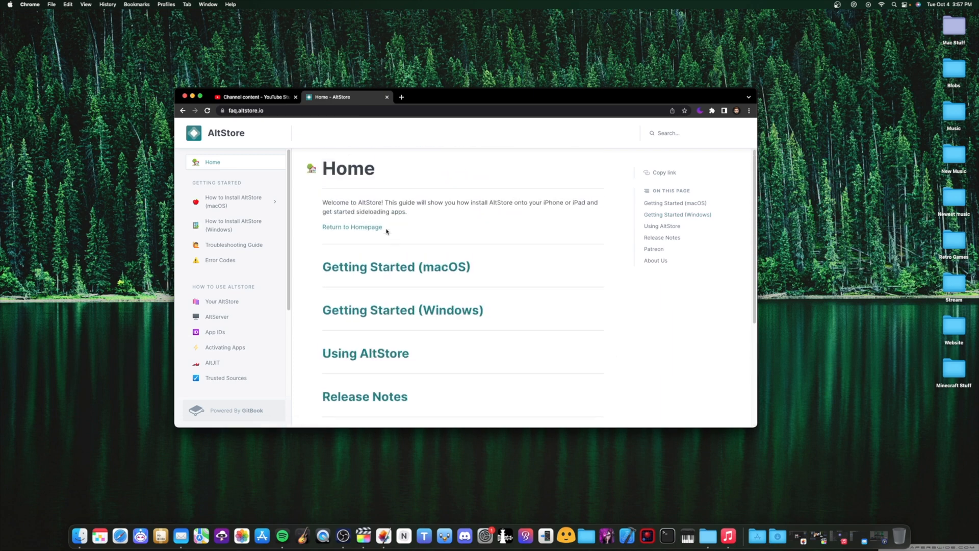
{"action": "left_click", "coordinate": [352, 226]}
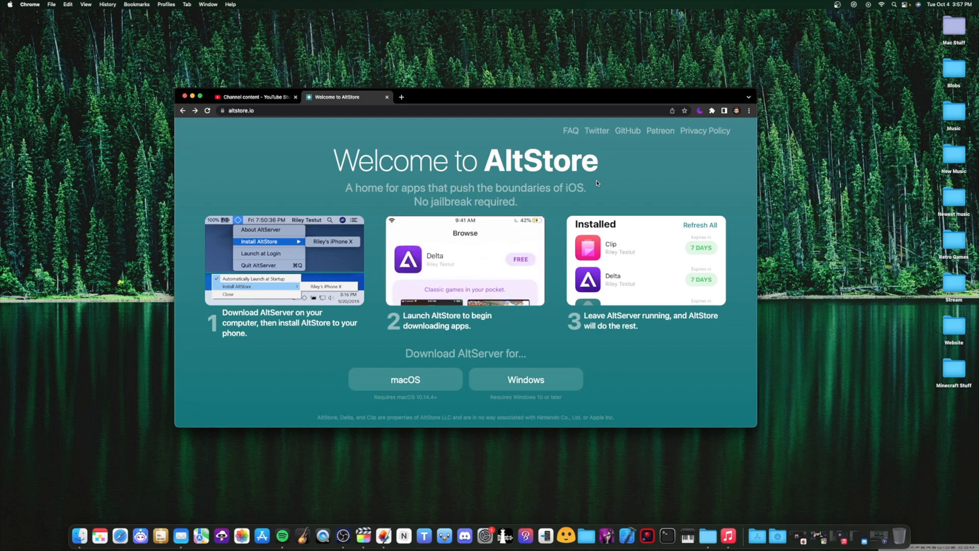
{"action": "mouse_move", "coordinate": [577, 357]}
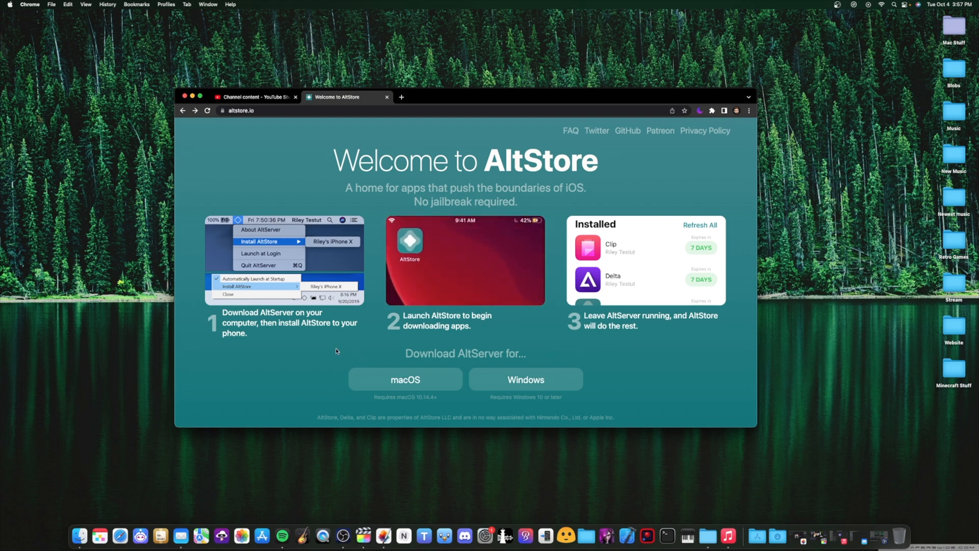
{"action": "left_click", "coordinate": [405, 380]}
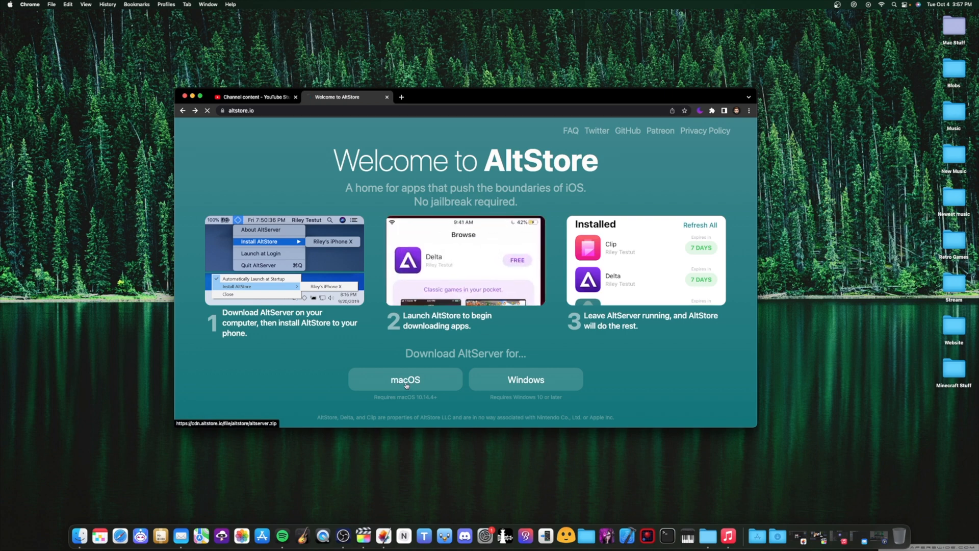
Unzip altserver.zip from Downloads and move AltServer into the Applications folder.
{"action": "left_click", "coordinate": [405, 379]}
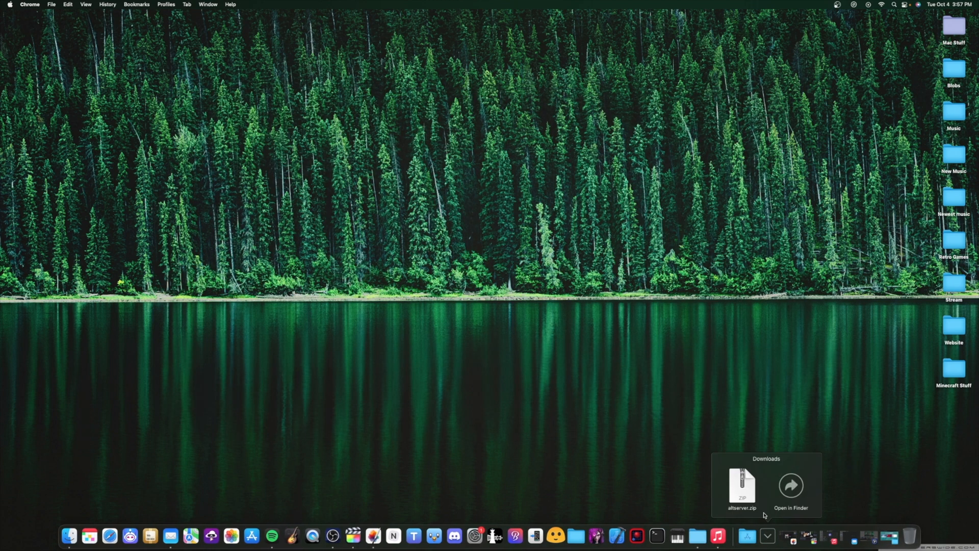
{"action": "mouse_move", "coordinate": [740, 494]}
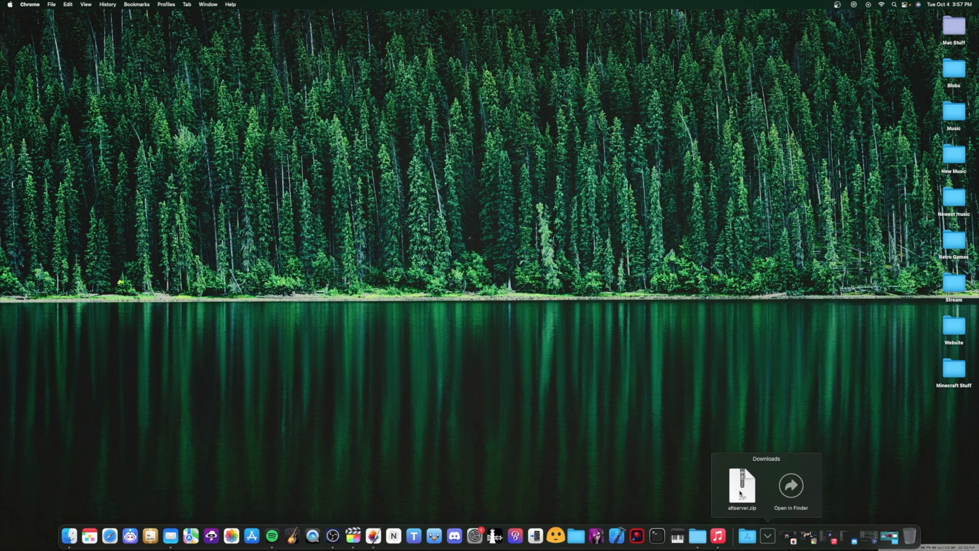
{"action": "left_click", "coordinate": [790, 485]}
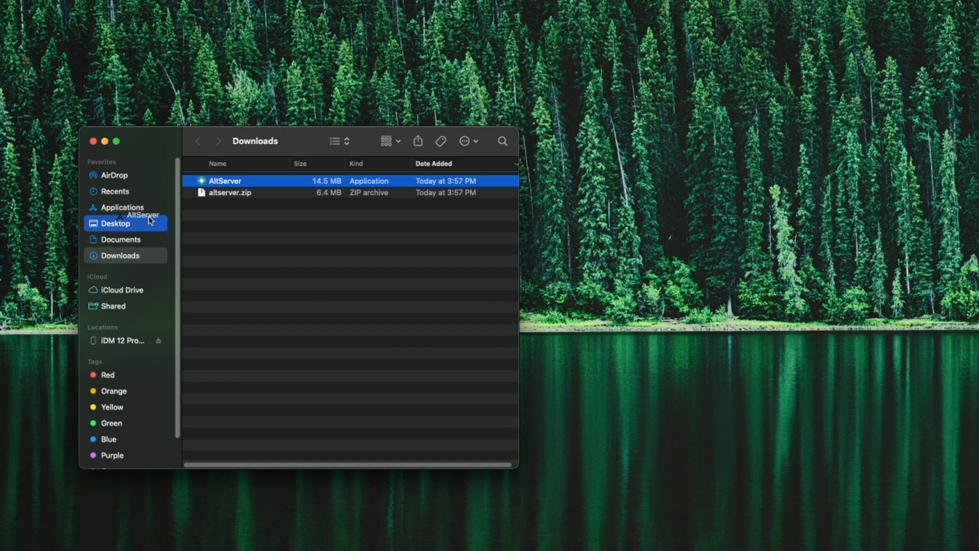
{"action": "left_click_drag", "start_coordinate": [225, 180], "coordinate": [115, 223]}
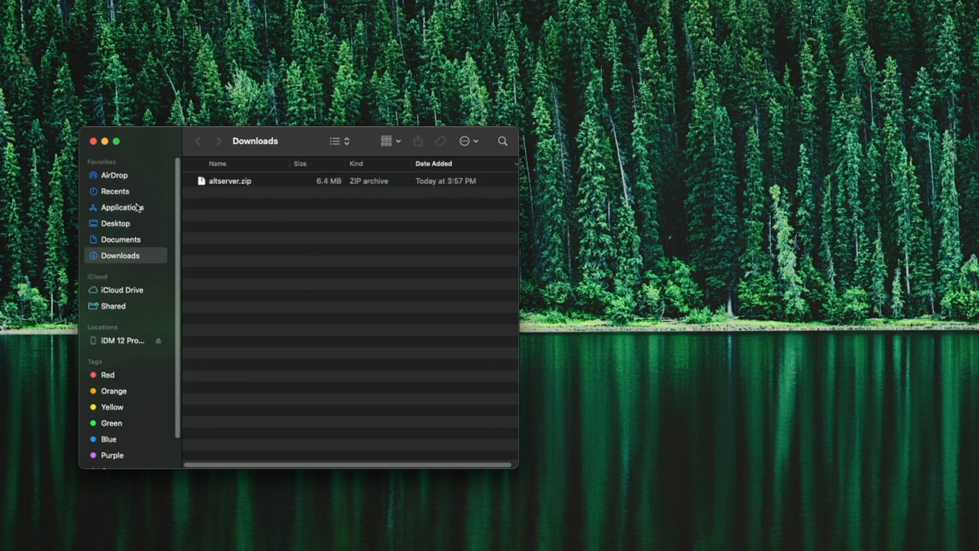
{"action": "left_click", "coordinate": [120, 207]}
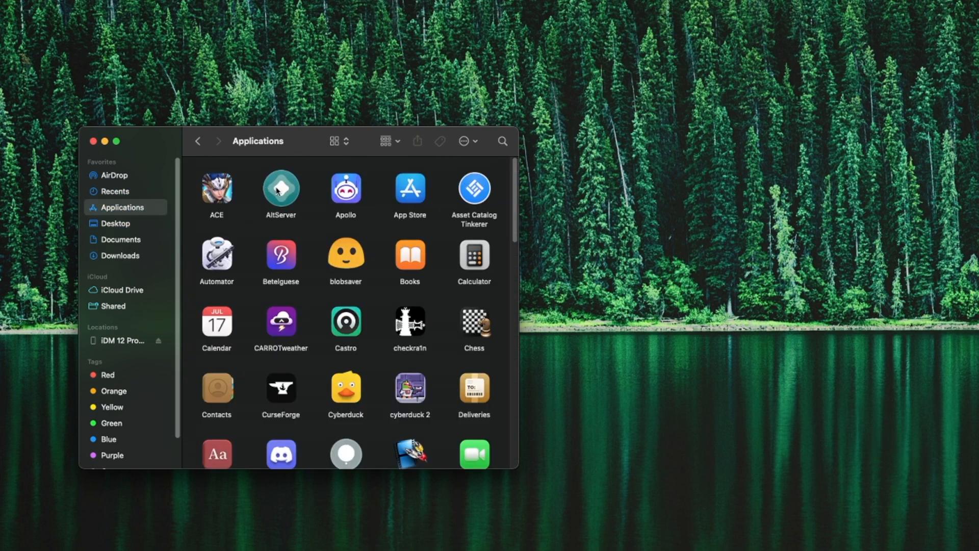
Launch AltServer from Applications, using right-click Open to get the downloaded-app prompt.
{"action": "left_click", "coordinate": [279, 187]}
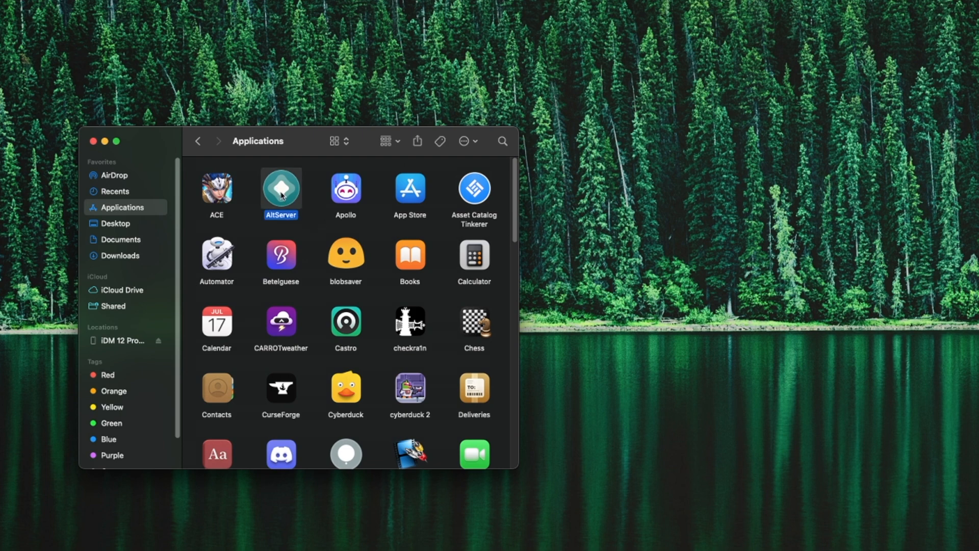
{"action": "double_click", "coordinate": [280, 189]}
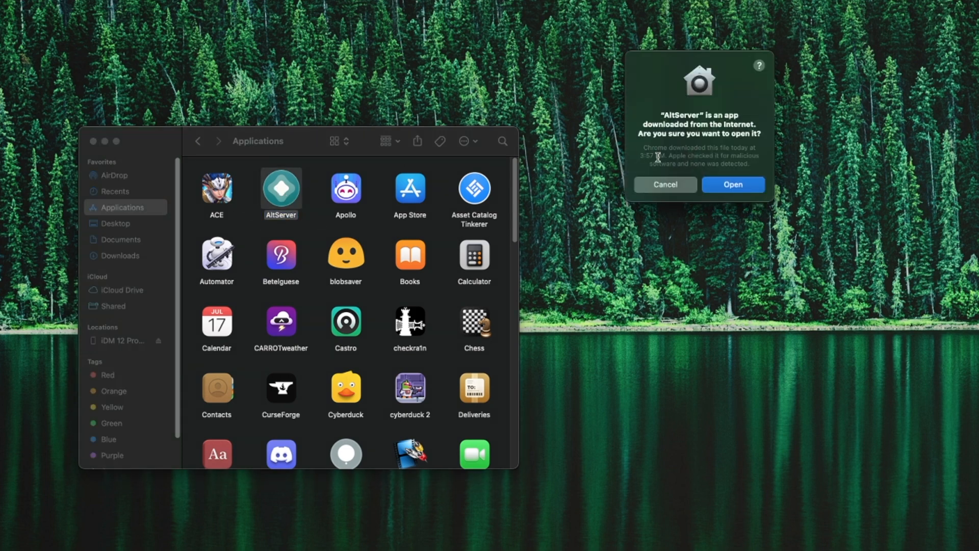
{"action": "mouse_move", "coordinate": [732, 185]}
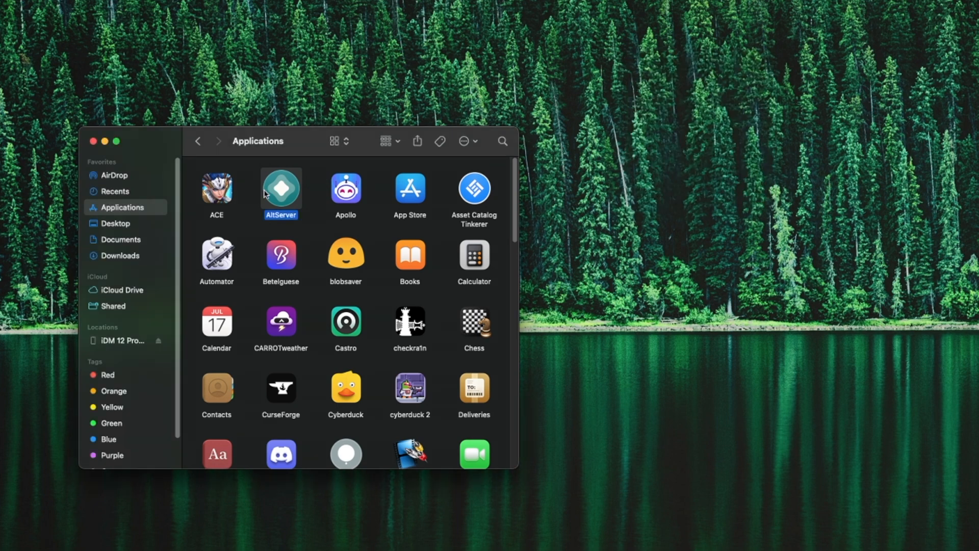
{"action": "right_click", "coordinate": [280, 189]}
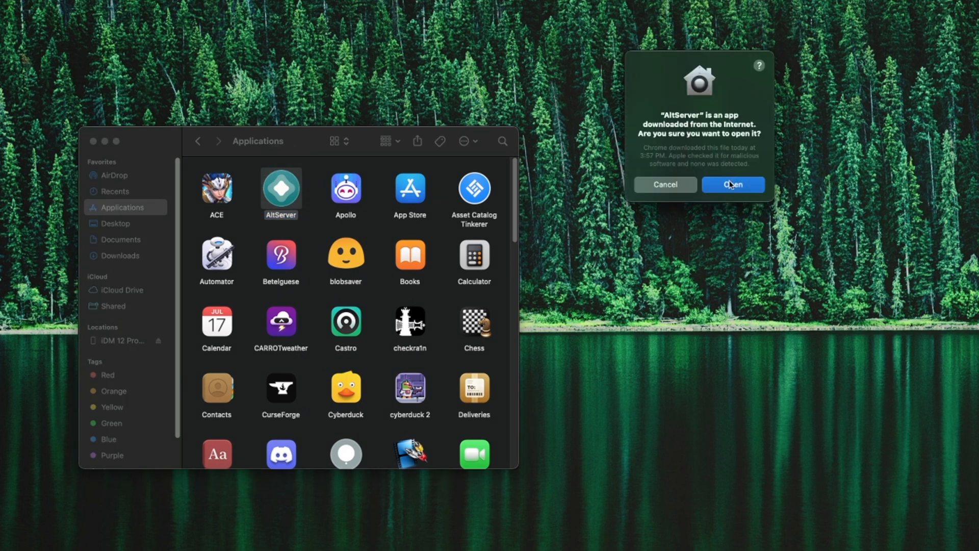
Confirm opening AltServer so it runs, and dismiss its notifications permission alert.
{"action": "left_click", "coordinate": [732, 184]}
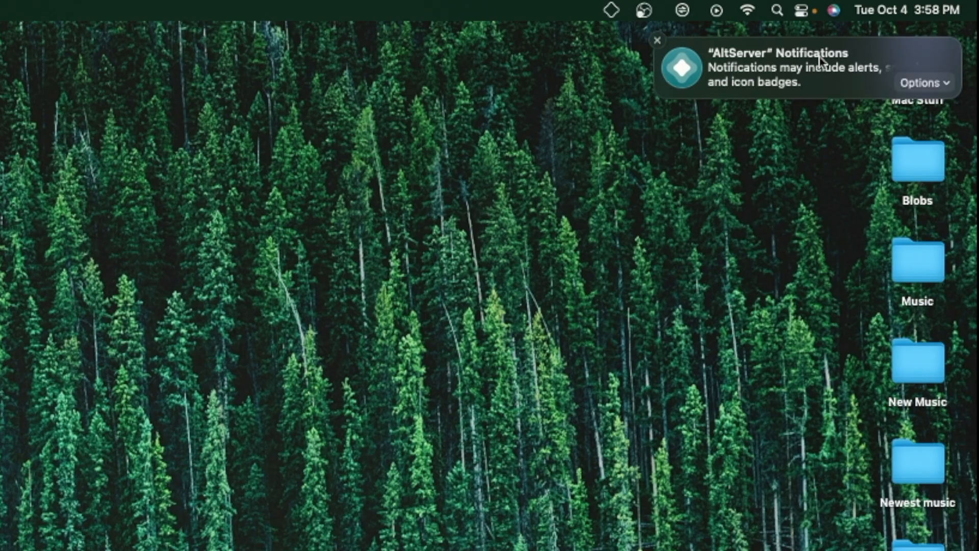
{"action": "mouse_move", "coordinate": [665, 55]}
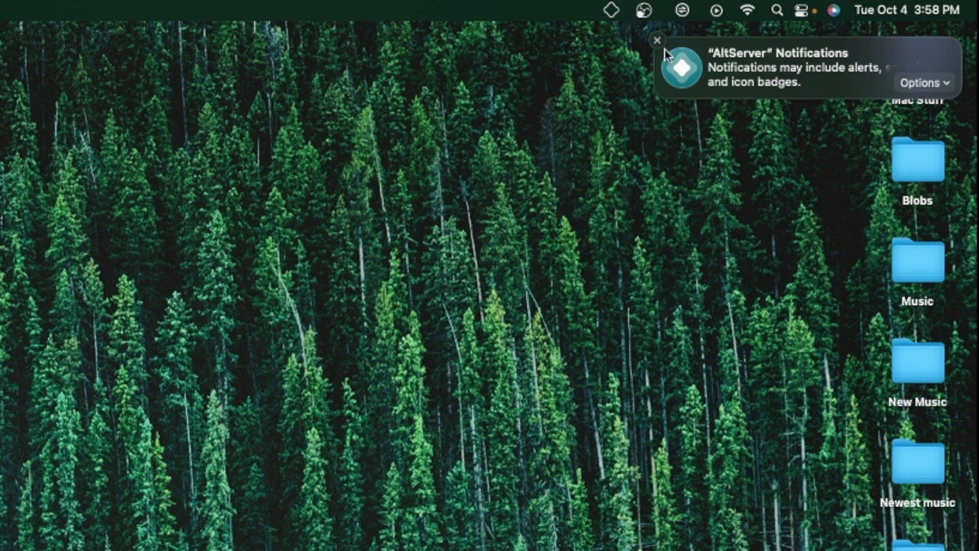
{"action": "left_click", "coordinate": [655, 40]}
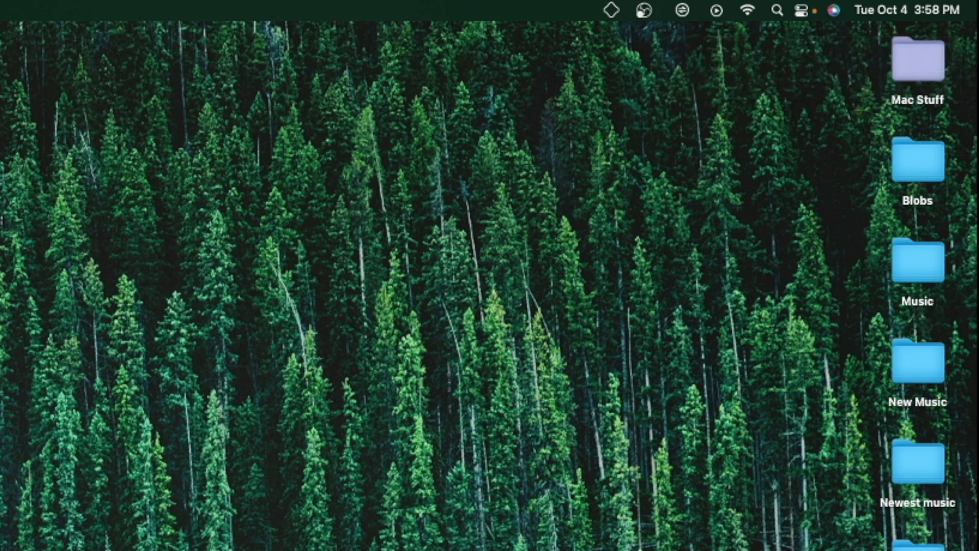
{"action": "mouse_move", "coordinate": [613, 21]}
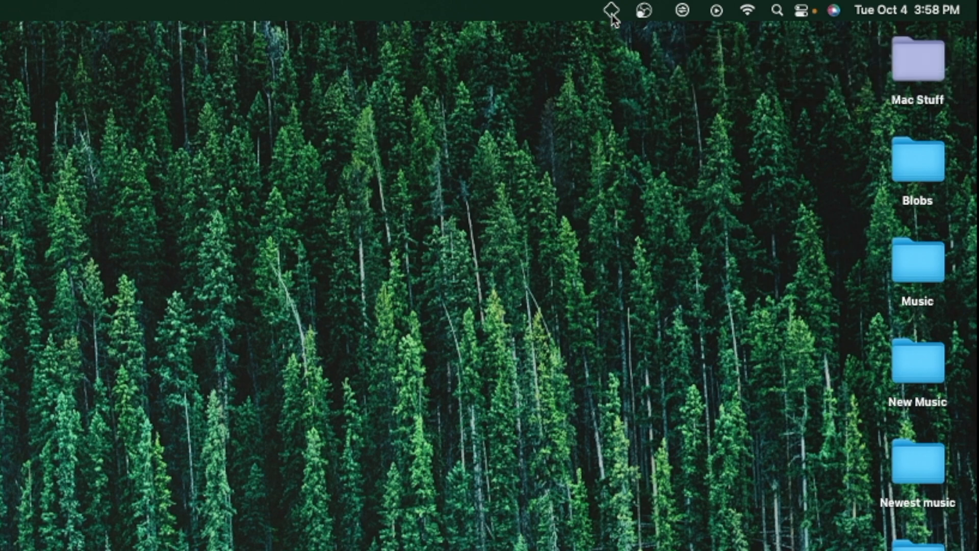
{"action": "left_click", "coordinate": [612, 11]}
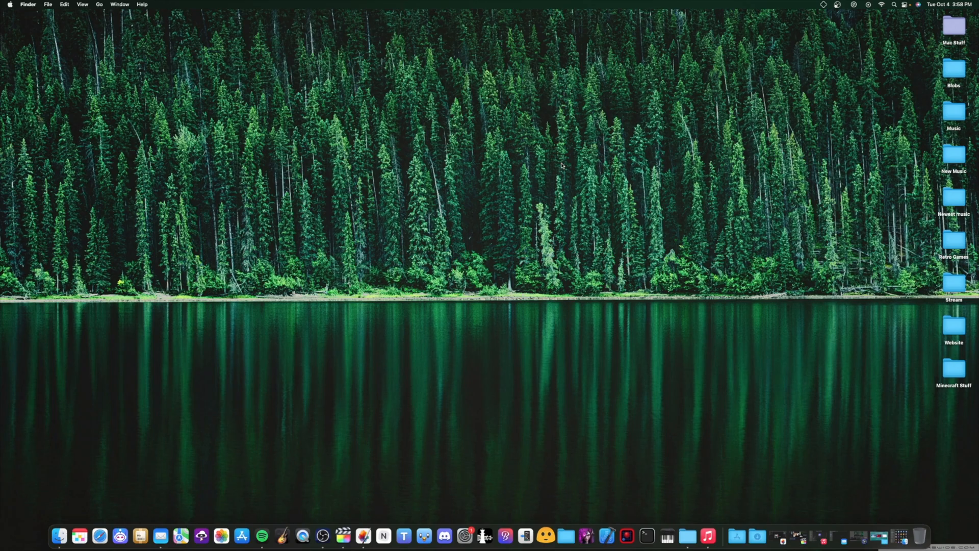
{"action": "mouse_move", "coordinate": [160, 536]}
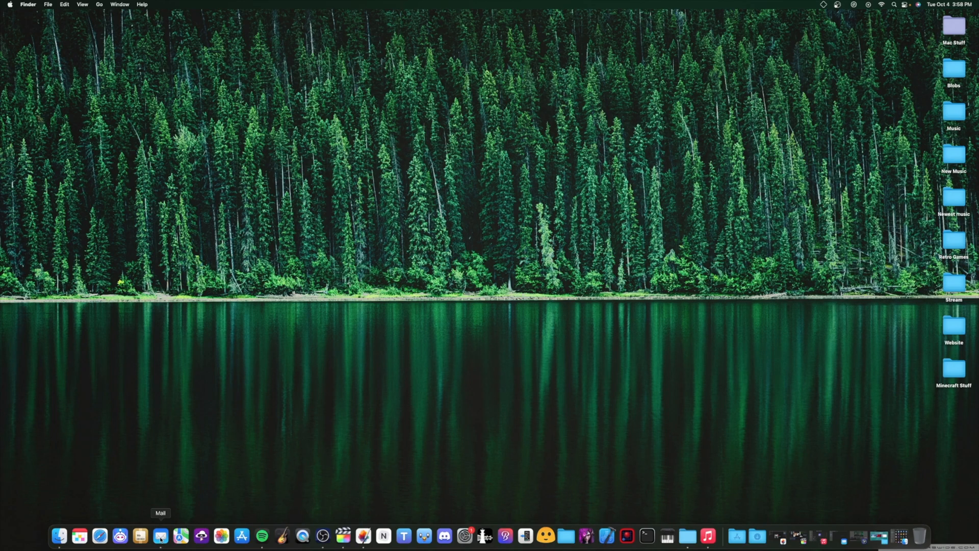
Reach Mail's installed plug-ins list through its General settings.
{"action": "left_click", "coordinate": [161, 535]}
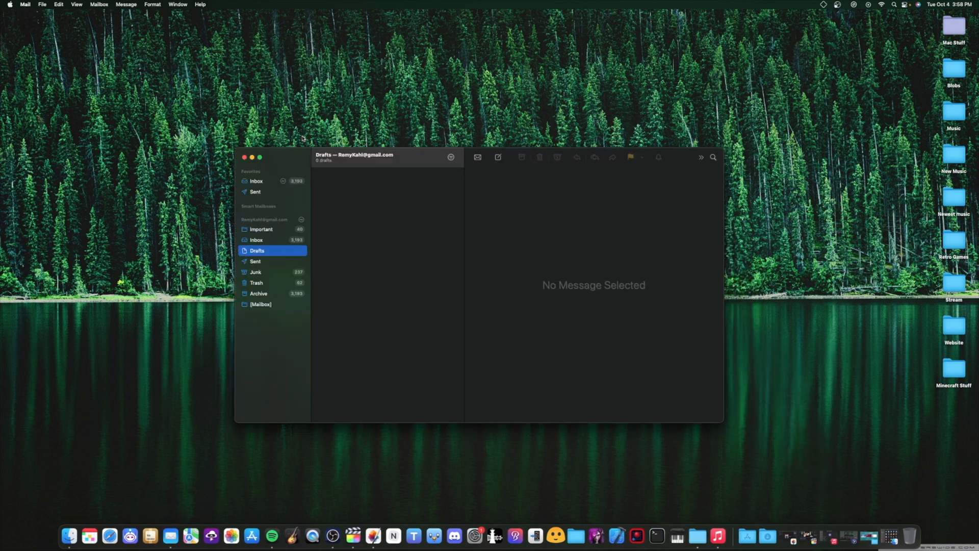
{"action": "left_click", "coordinate": [25, 4]}
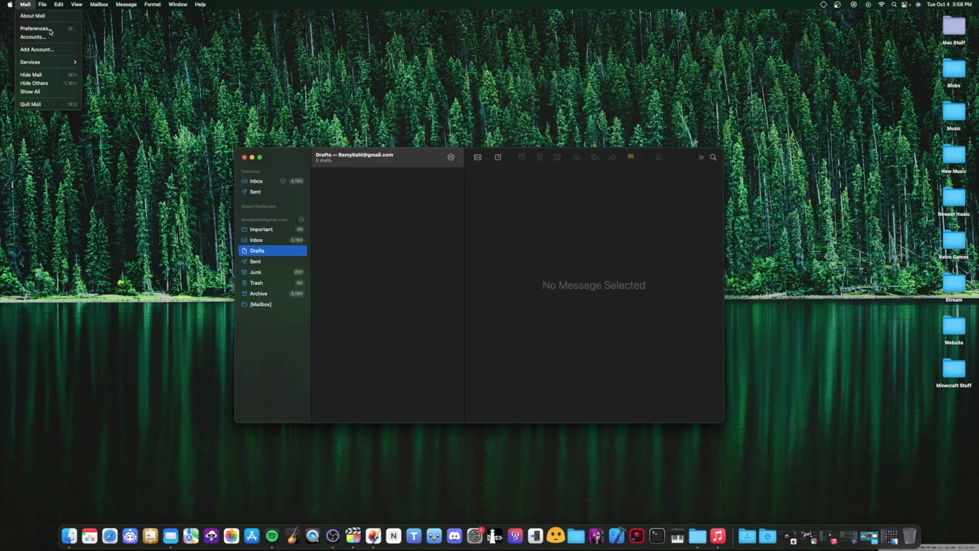
{"action": "left_click", "coordinate": [34, 29]}
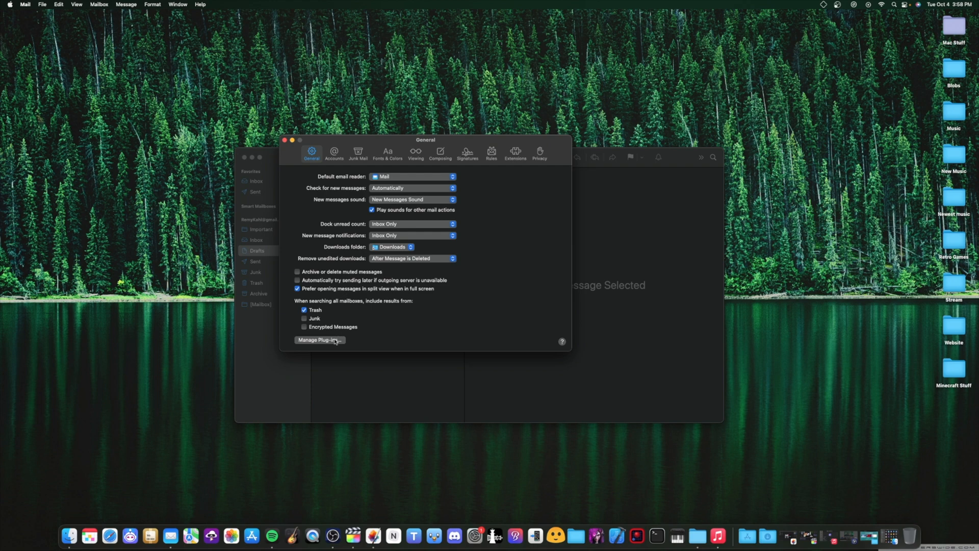
Enable AltPlugin.mailbundle, then close the plug-in dialog and Mail settings.
{"action": "left_click", "coordinate": [318, 340]}
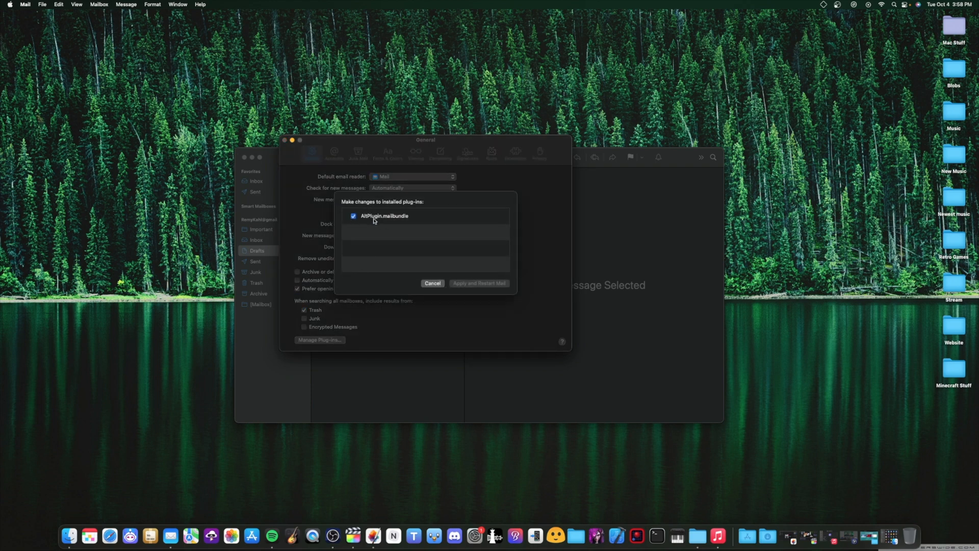
{"action": "mouse_move", "coordinate": [385, 215]}
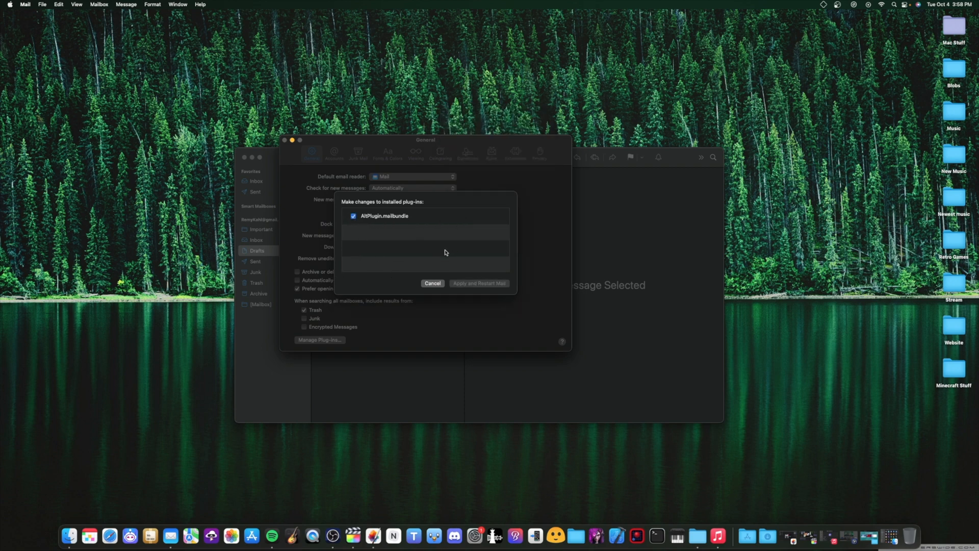
{"action": "left_click", "coordinate": [433, 283]}
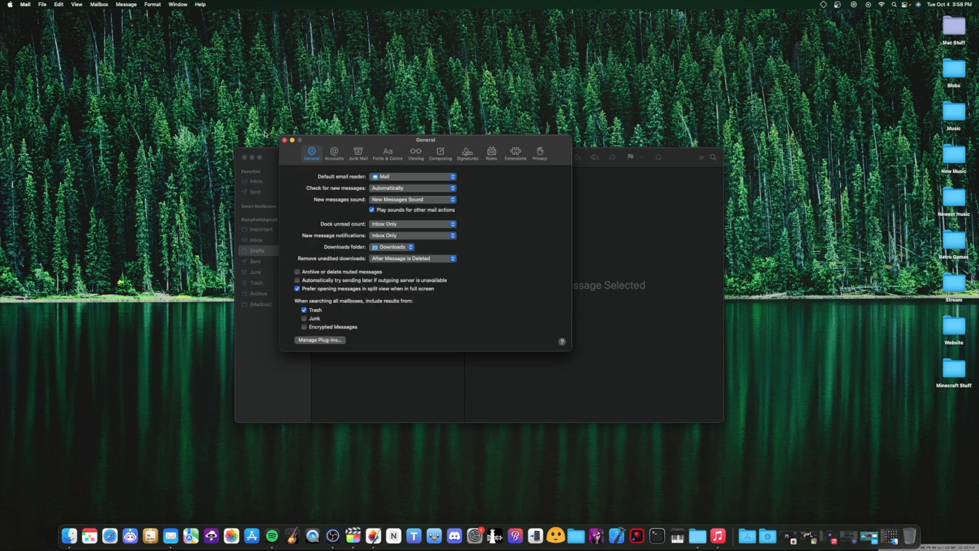
{"action": "left_click", "coordinate": [284, 140]}
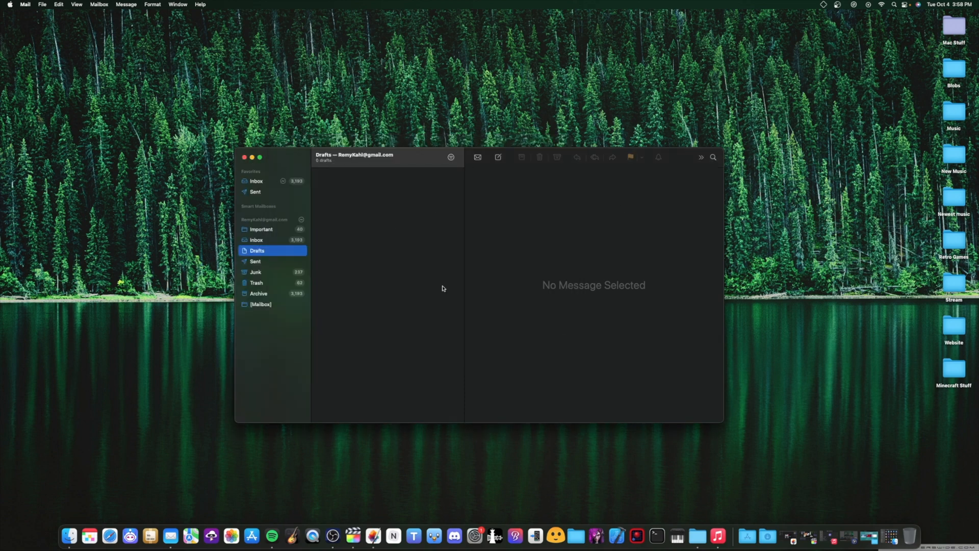
{"action": "mouse_move", "coordinate": [478, 280]}
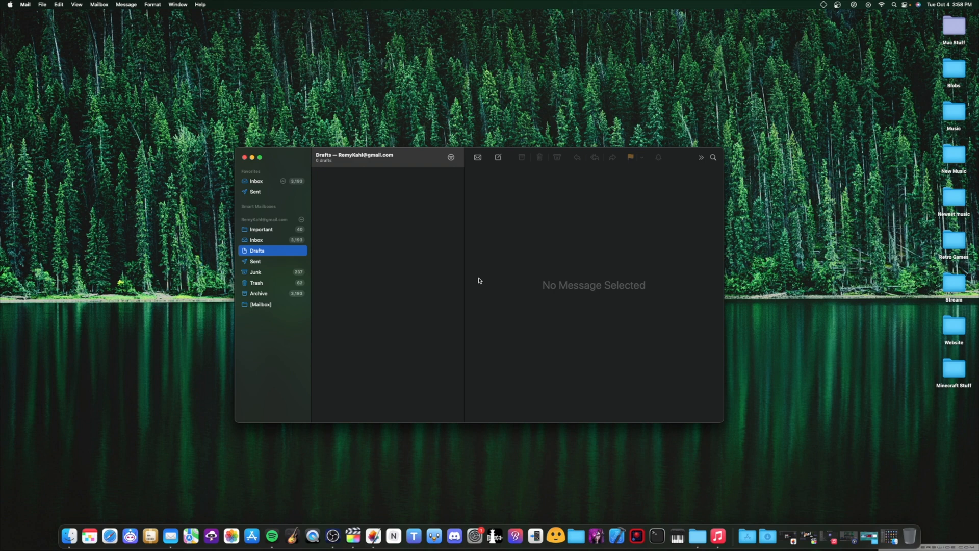
{"action": "mouse_move", "coordinate": [537, 198]}
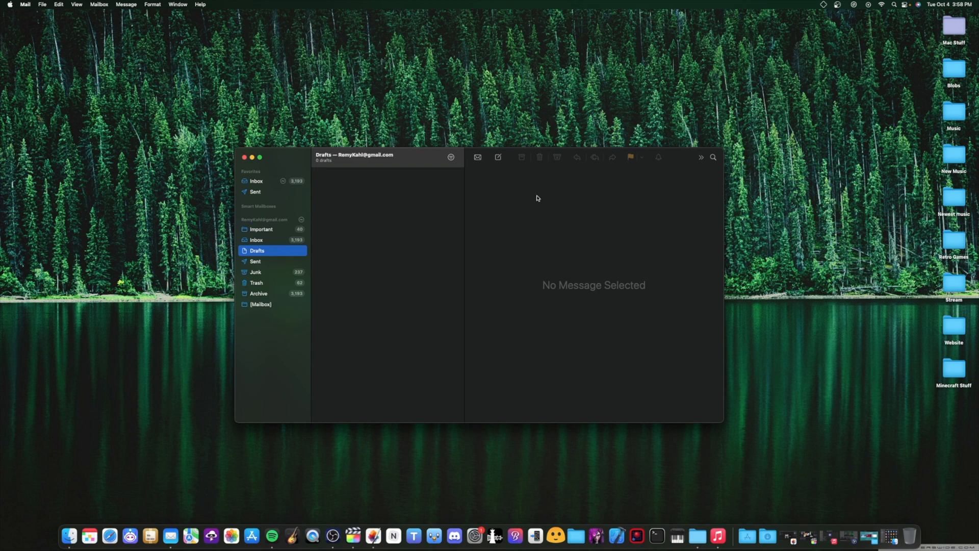
{"action": "mouse_move", "coordinate": [538, 240]}
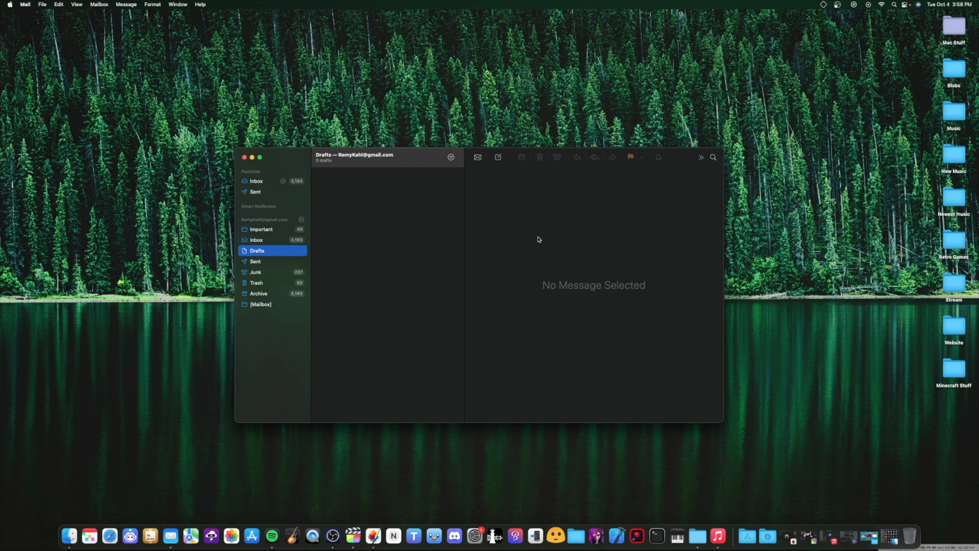
{"action": "mouse_move", "coordinate": [421, 227]}
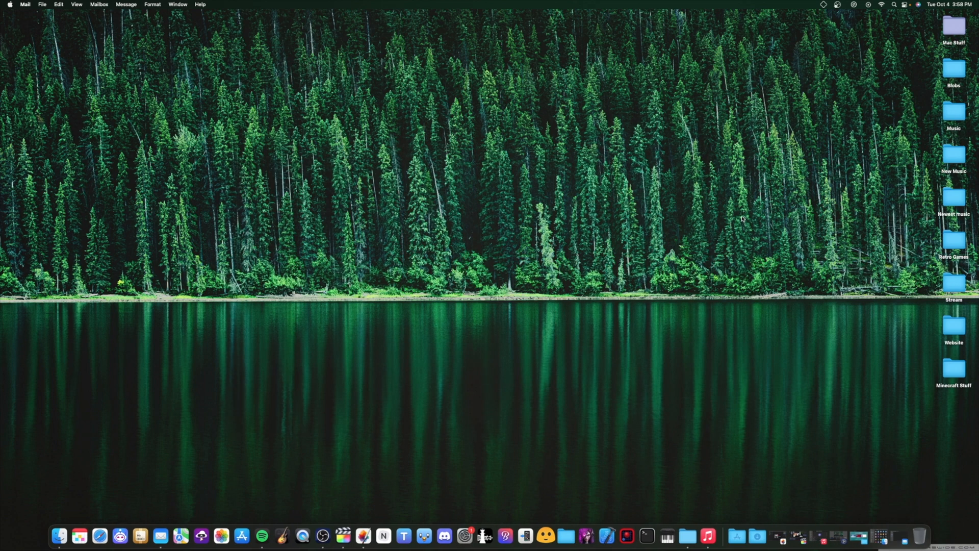
{"action": "mouse_move", "coordinate": [804, 18]}
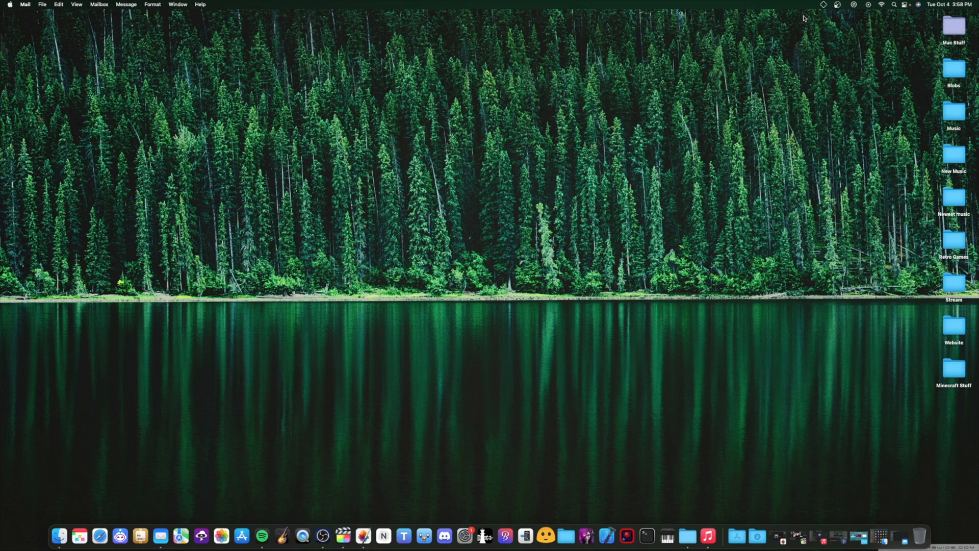
Show AltServer's menu-bar options for Install AltStore and Enable JIT on the iDM 12 Pro Max.
{"action": "left_click", "coordinate": [823, 5]}
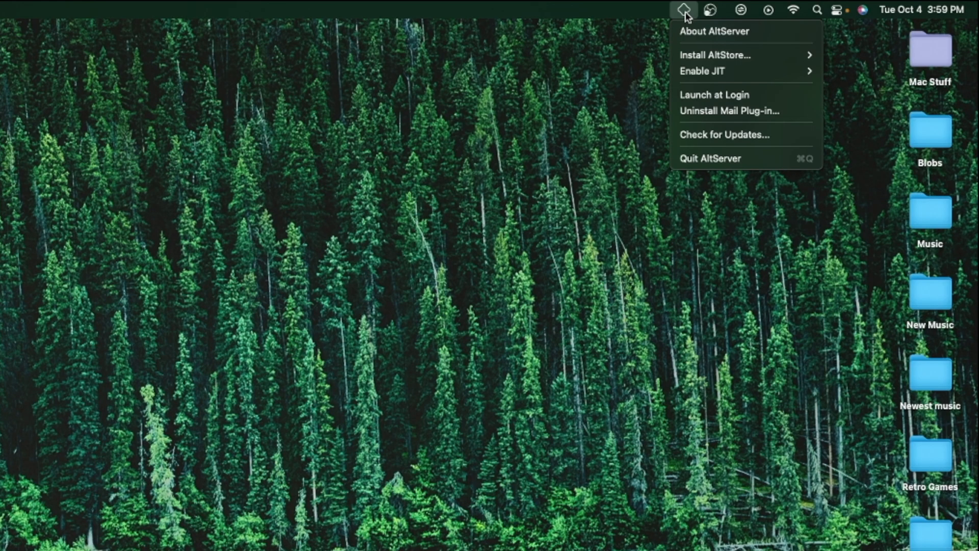
{"action": "mouse_move", "coordinate": [711, 55]}
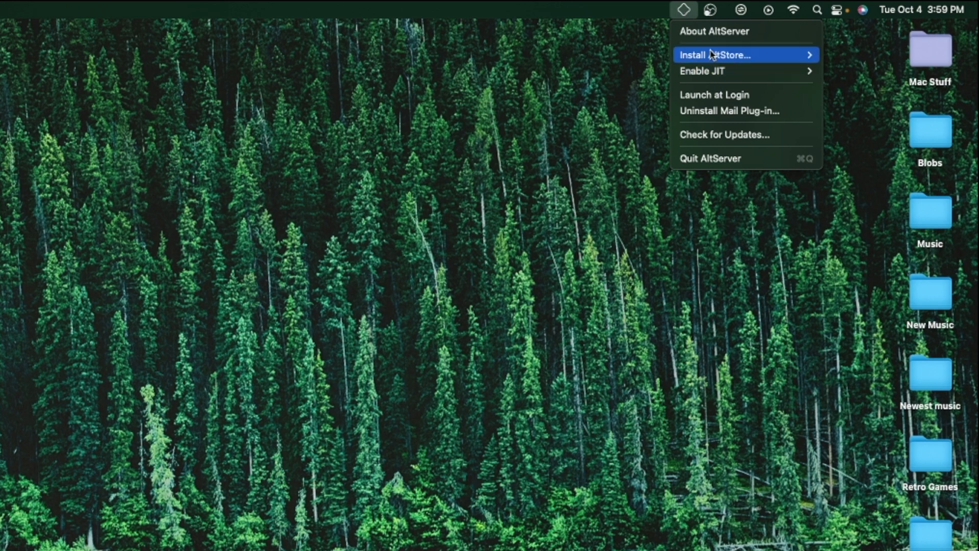
{"action": "mouse_move", "coordinate": [718, 55]}
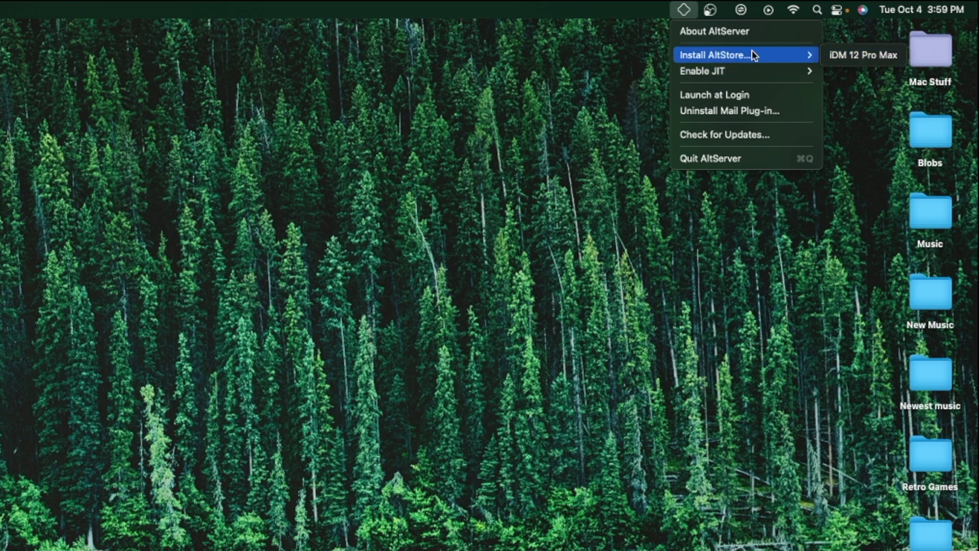
{"action": "mouse_move", "coordinate": [744, 70]}
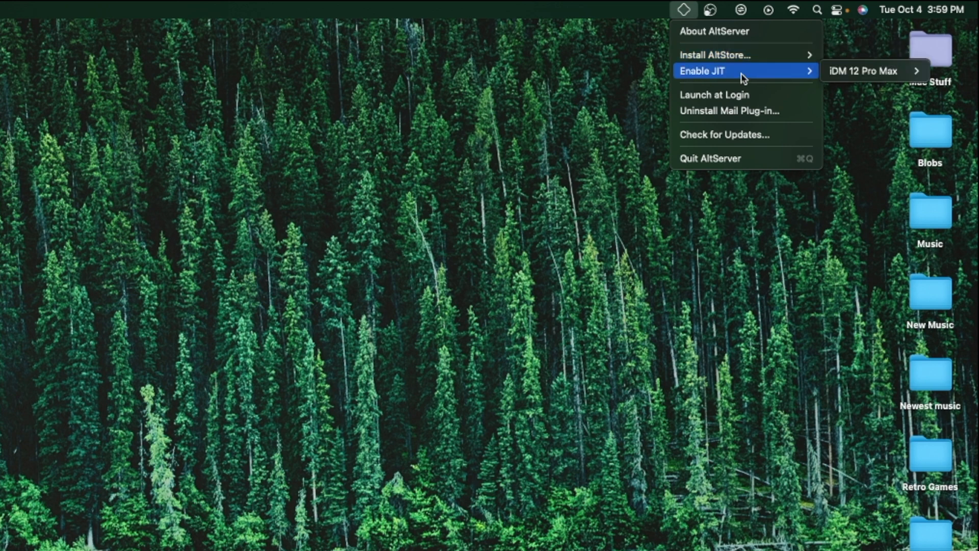
{"action": "mouse_move", "coordinate": [771, 74]}
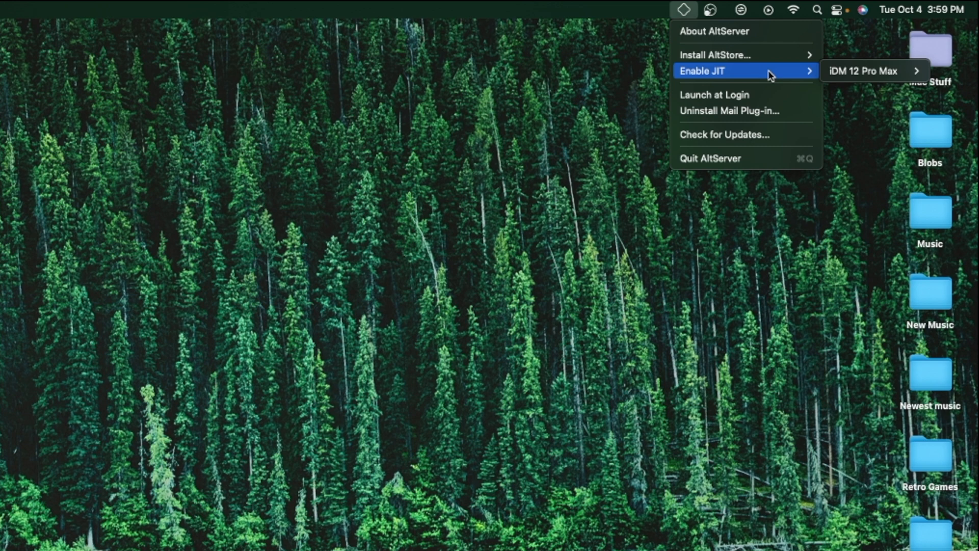
{"action": "mouse_move", "coordinate": [735, 73]}
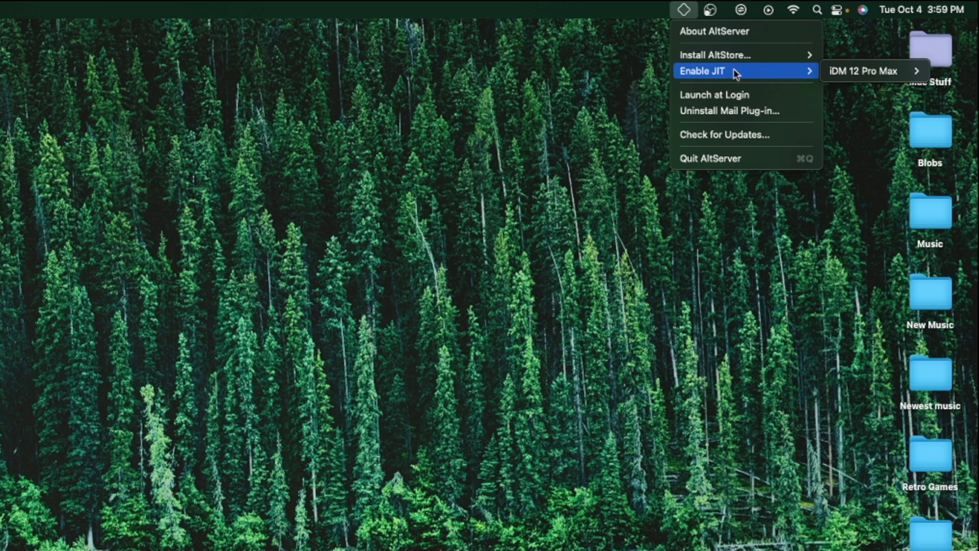
{"action": "mouse_move", "coordinate": [759, 73]}
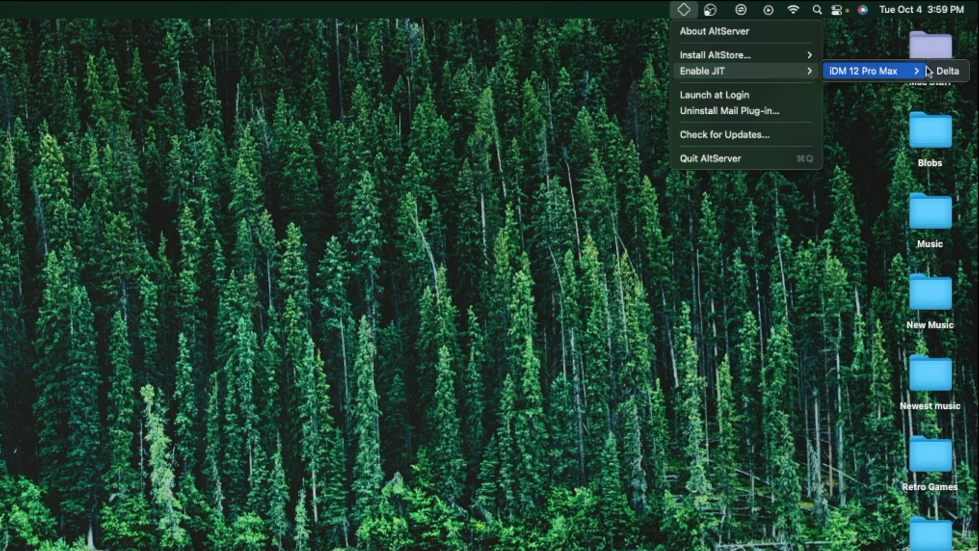
{"action": "mouse_move", "coordinate": [948, 71]}
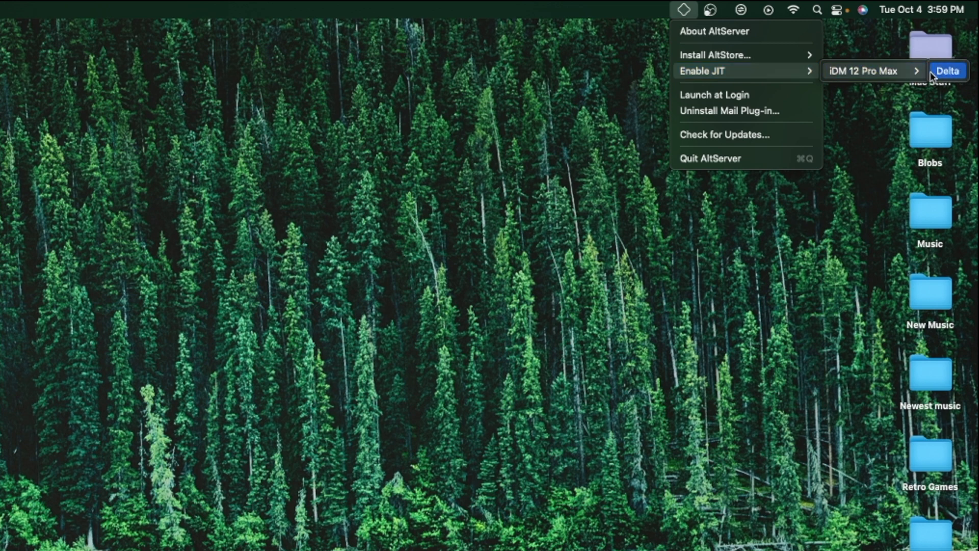
{"action": "mouse_move", "coordinate": [943, 77]}
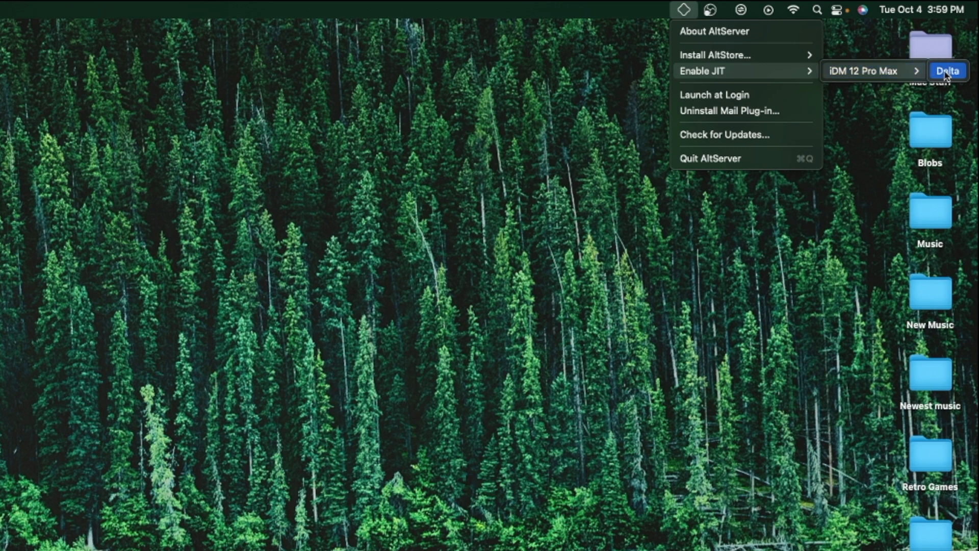
{"action": "mouse_move", "coordinate": [873, 71]}
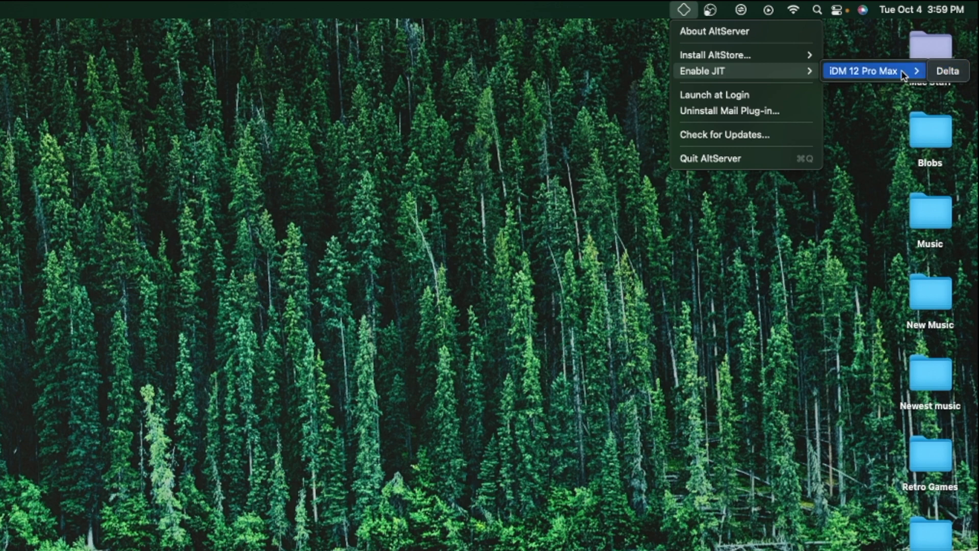
{"action": "mouse_move", "coordinate": [947, 70]}
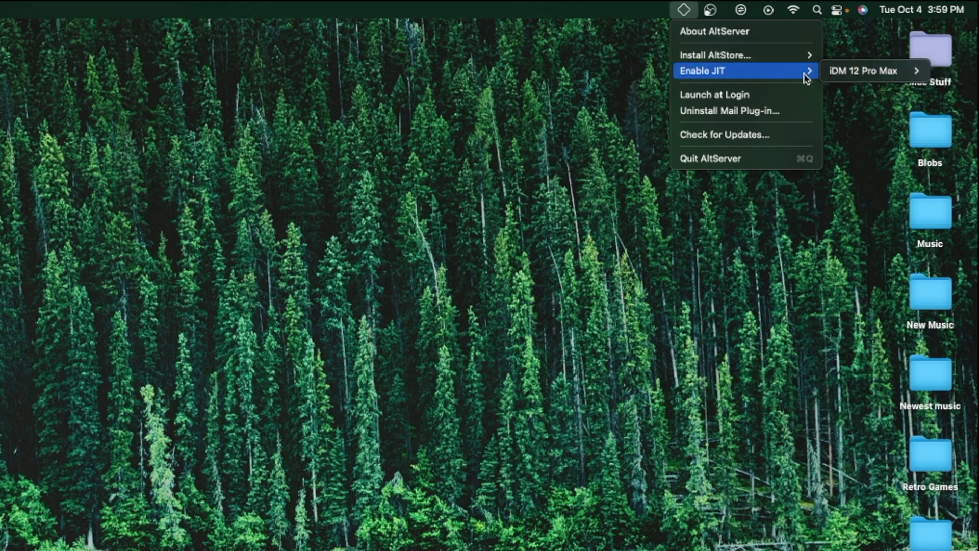
{"action": "mouse_move", "coordinate": [780, 79]}
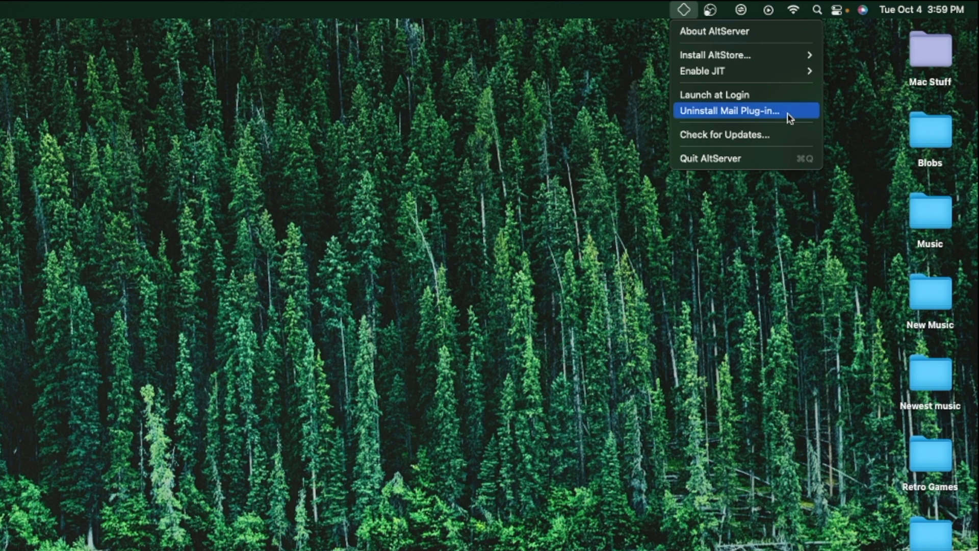
{"action": "mouse_move", "coordinate": [758, 110]}
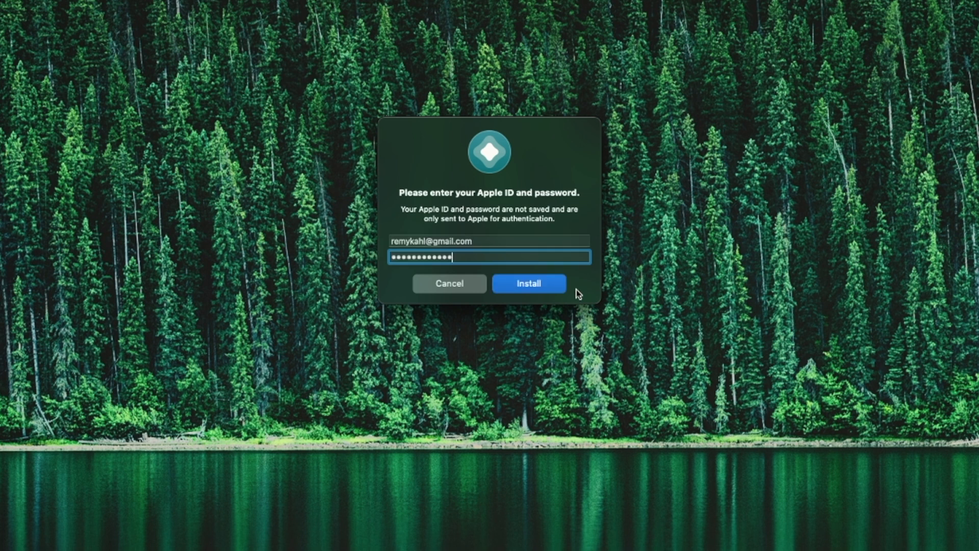
Submit the Apple ID and password to begin installing AltStore on the iPhone.
{"action": "left_click", "coordinate": [528, 282]}
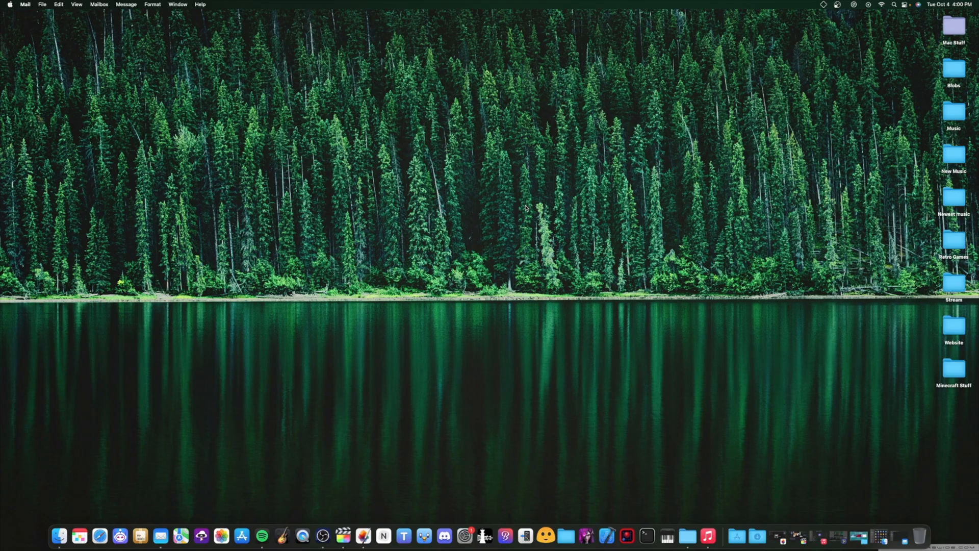